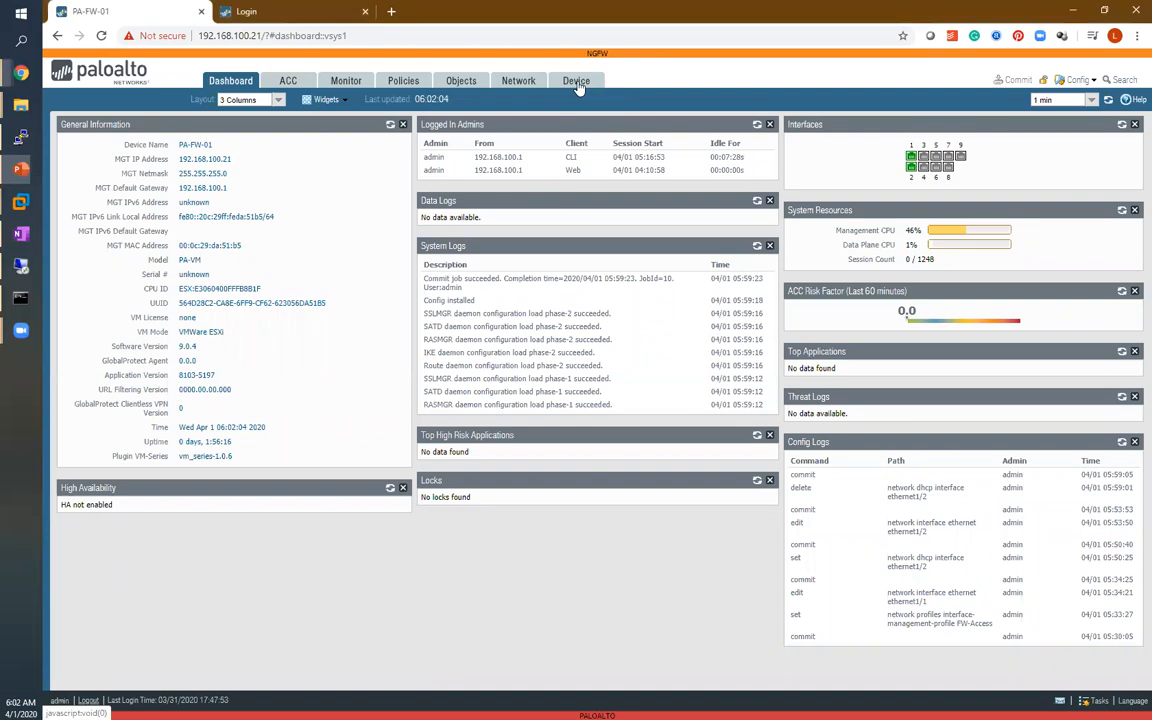
- Navigate through Device and Network to the empty DHCP Server list
left_click(576, 80)
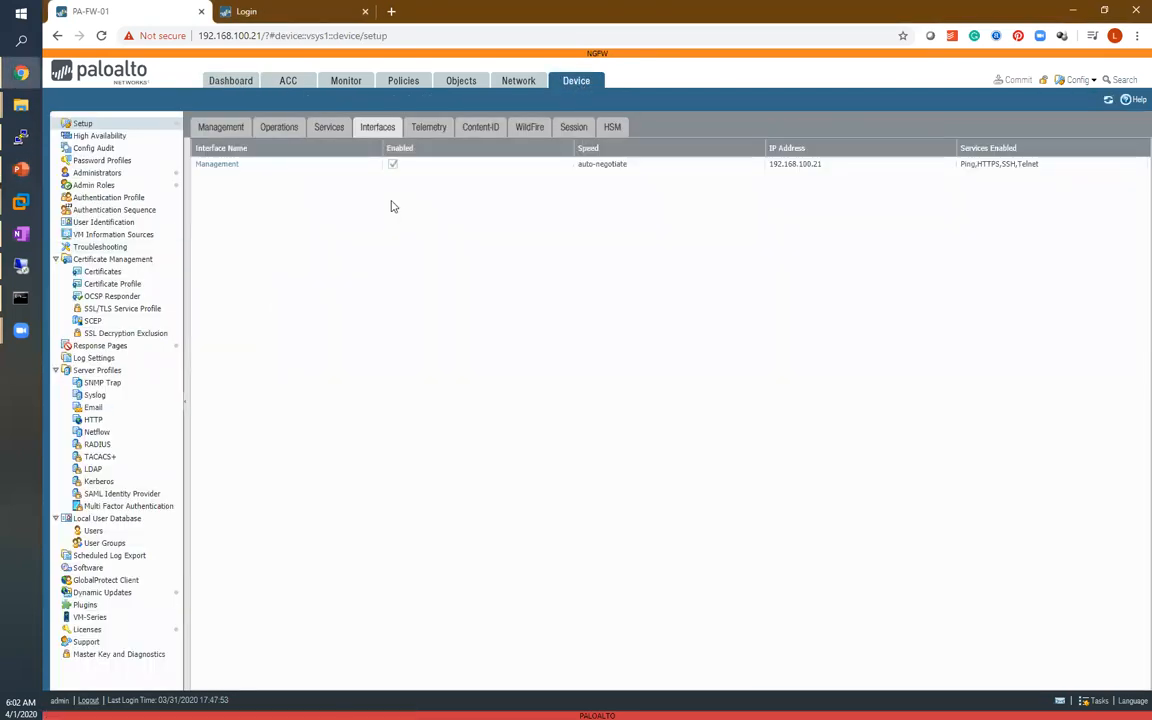
mouse_move(552, 85)
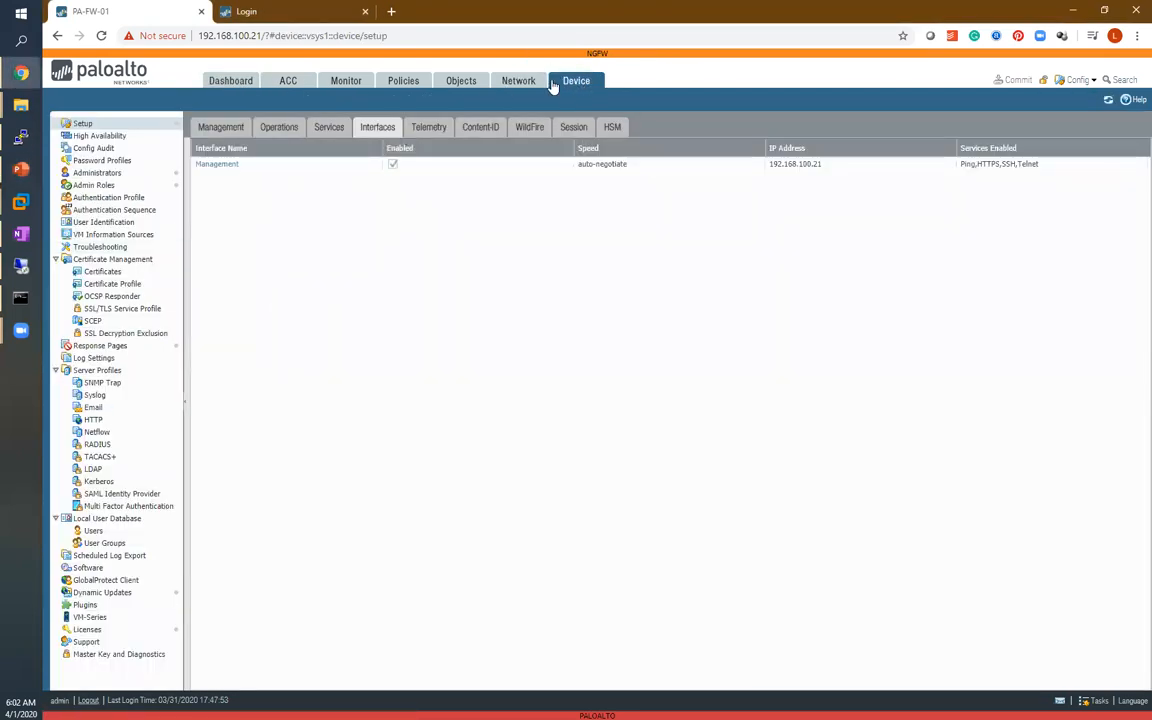
left_click(518, 80)
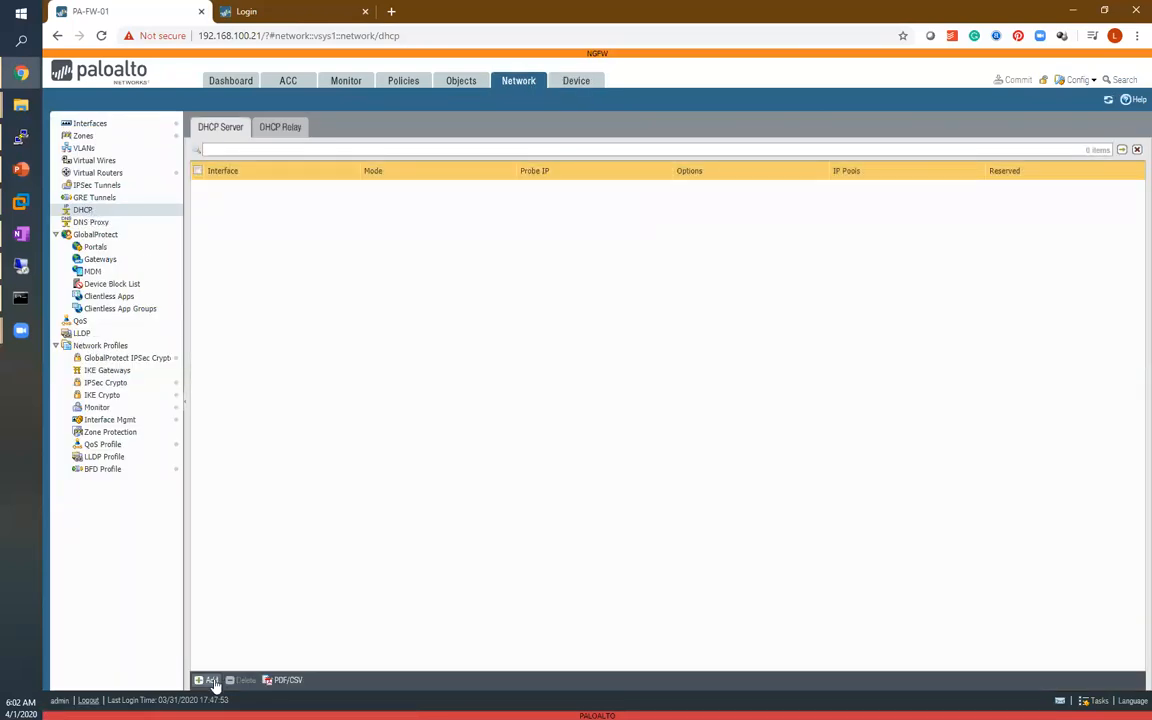
- Add a DHCP server on ethernet1/2 with pool 10.10.10.100-150 and reserved address 10.10.10.21
left_click(207, 680)
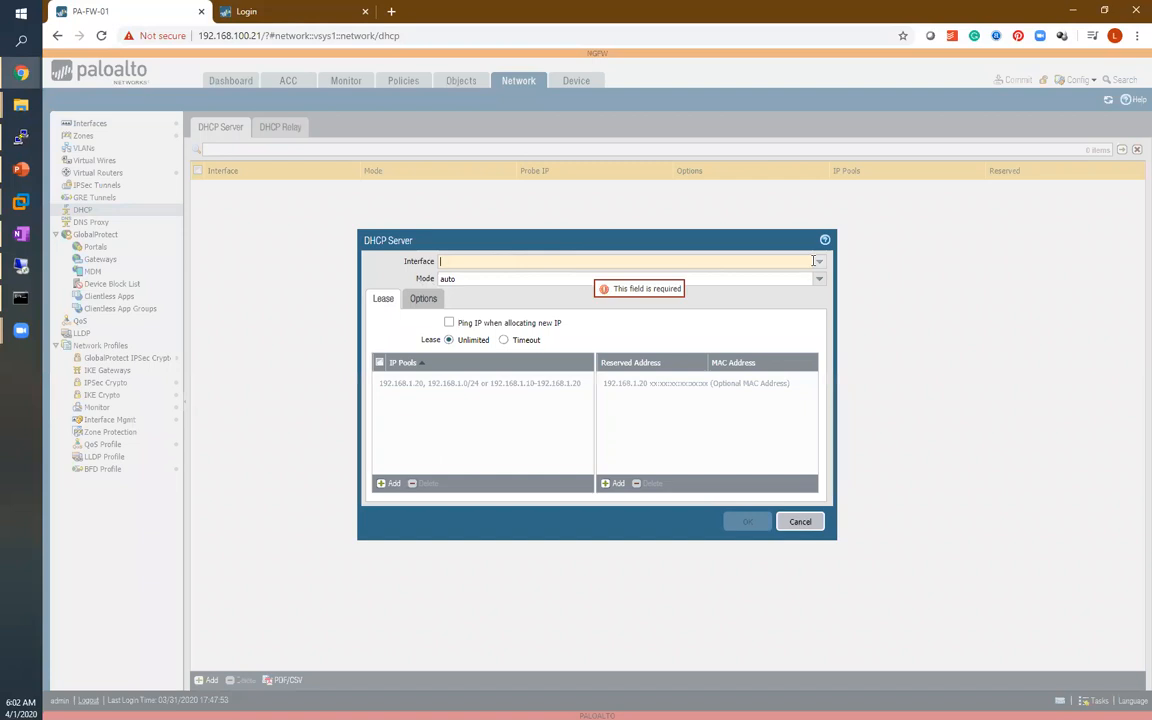
left_click(819, 261)
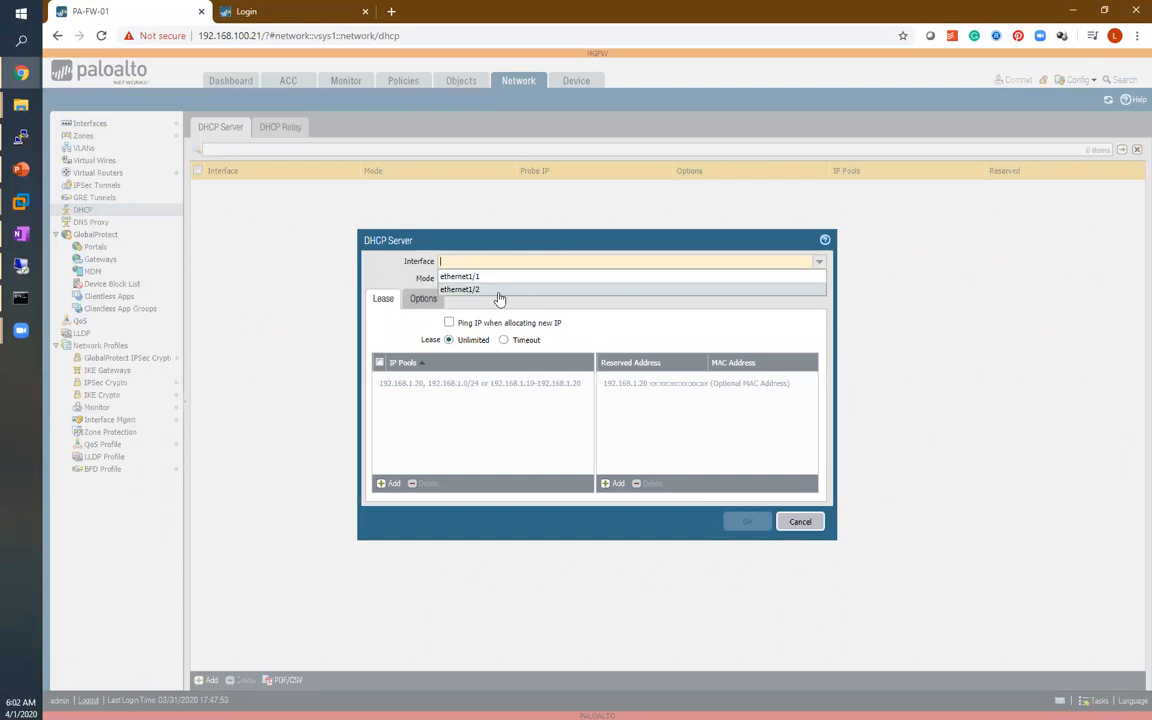
left_click(460, 289)
type("10.10.10.100-10.10.10150")
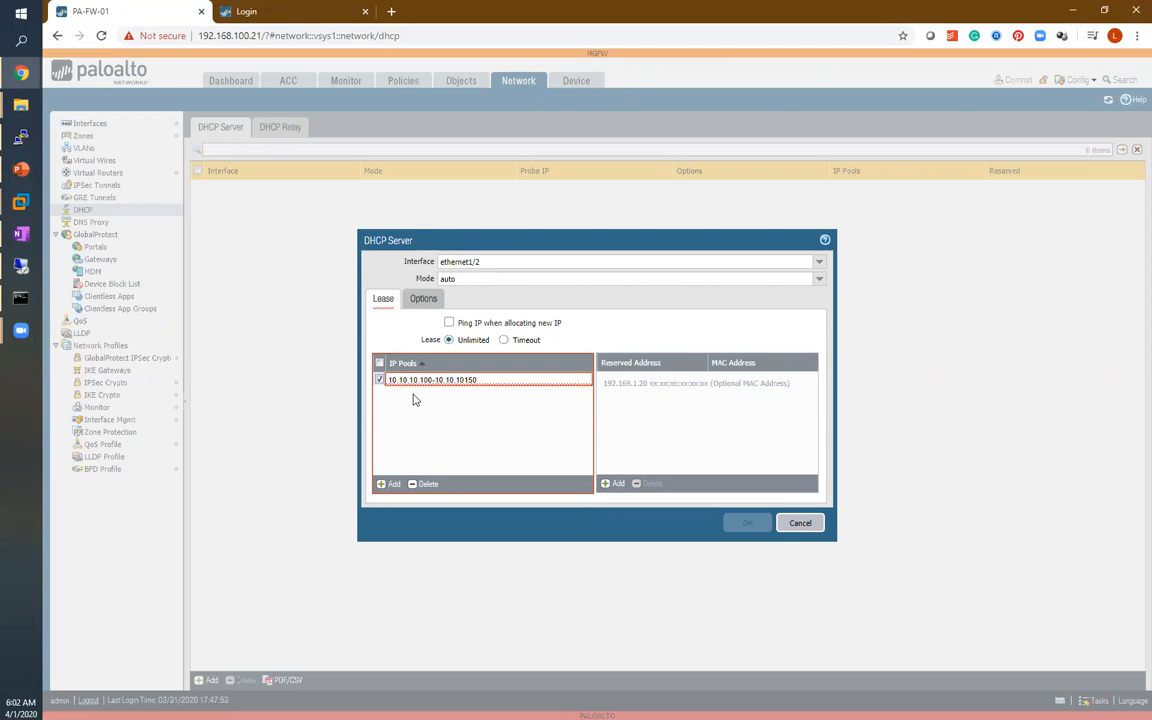
left_click(465, 379)
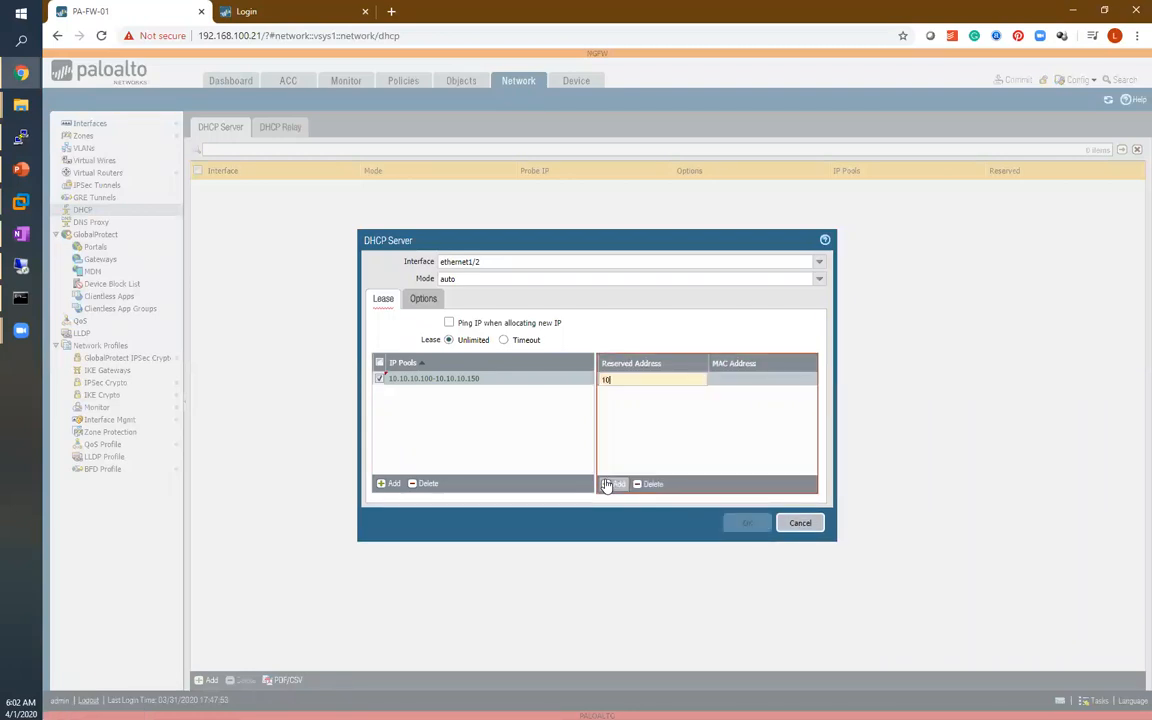
type("10.10.10.21")
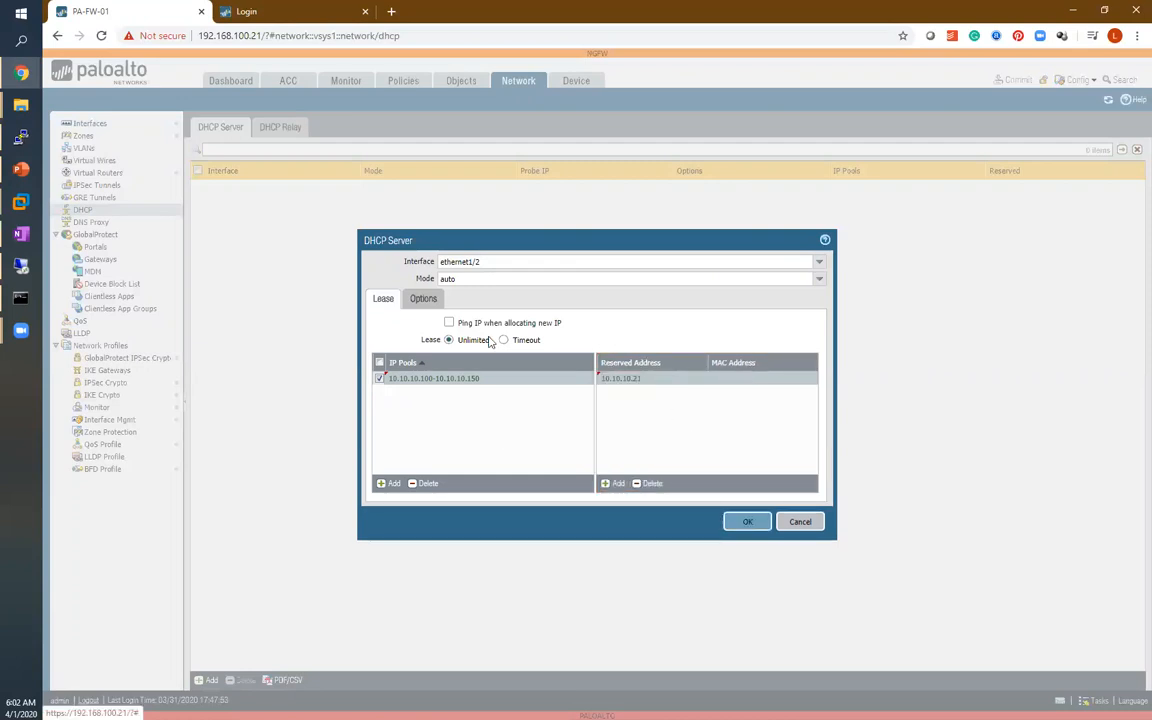
left_click(423, 298)
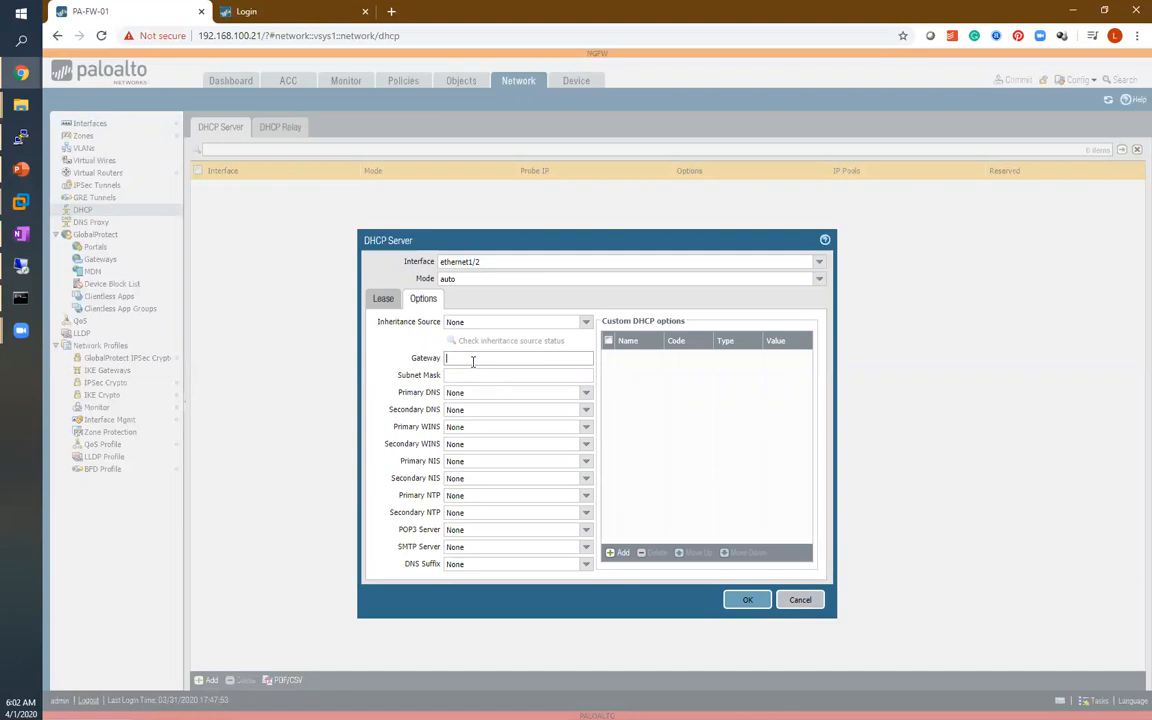
- Set gateway 10.10.10.21 and subnet mask 255.255.255.0, then save the ethernet1/2 DHCP server
type("10.10.10.21")
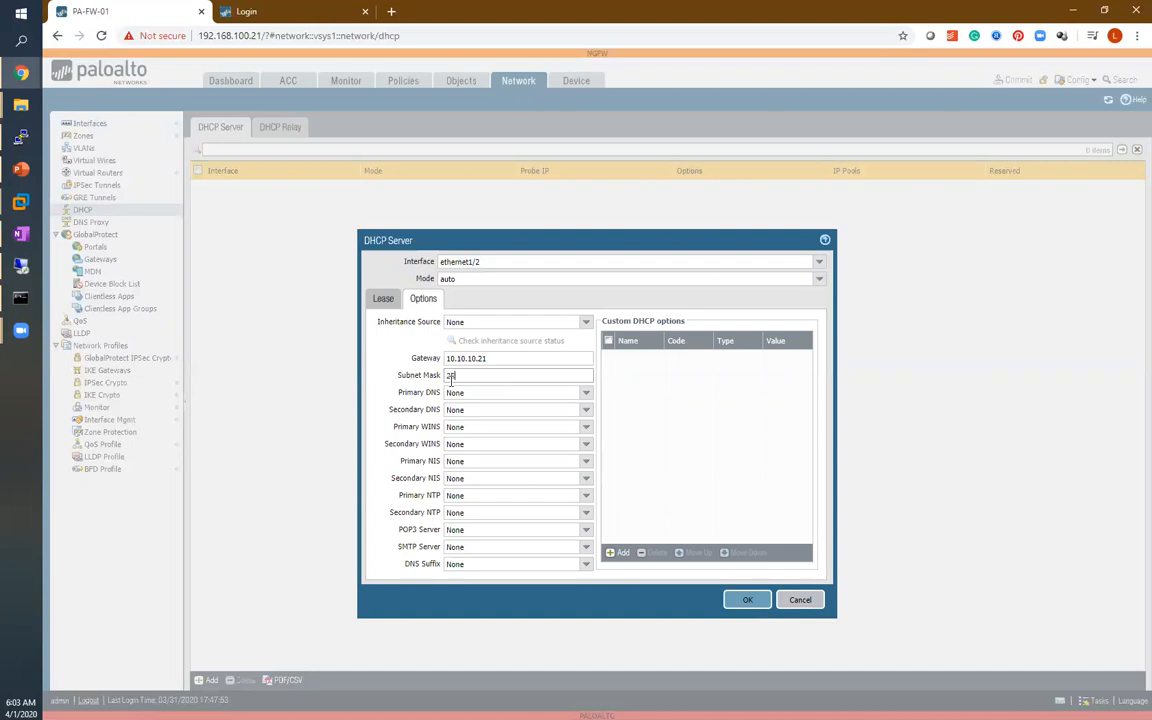
type("255.255.255.0")
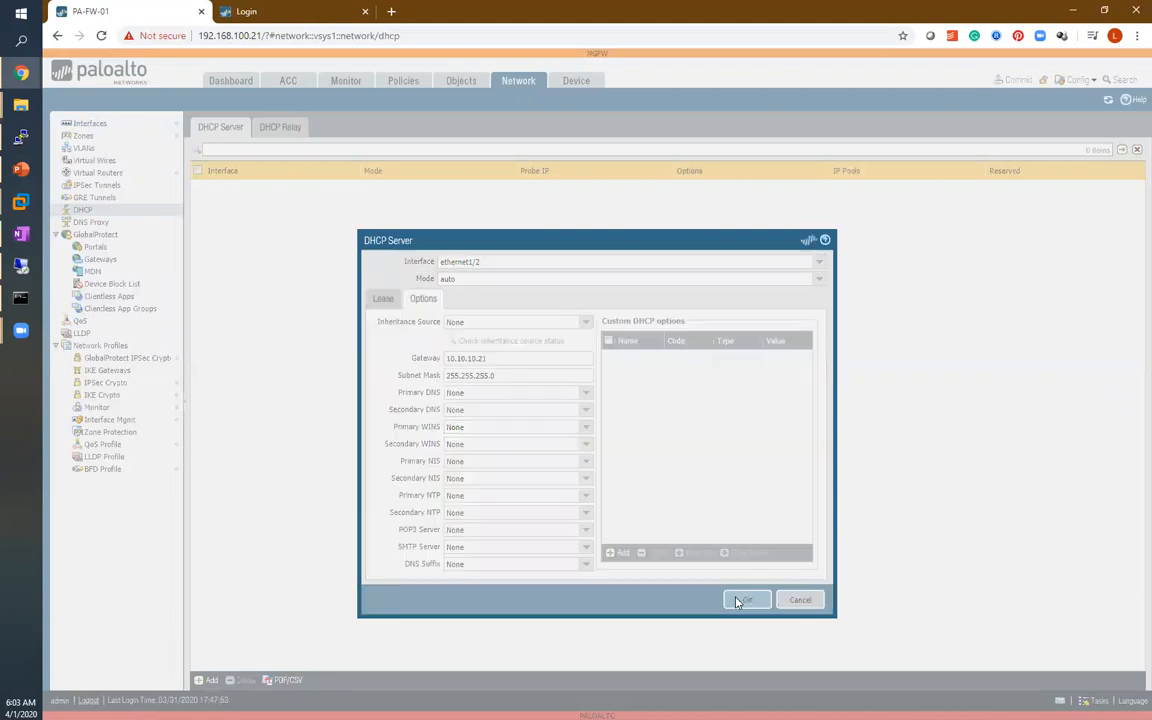
left_click(746, 599)
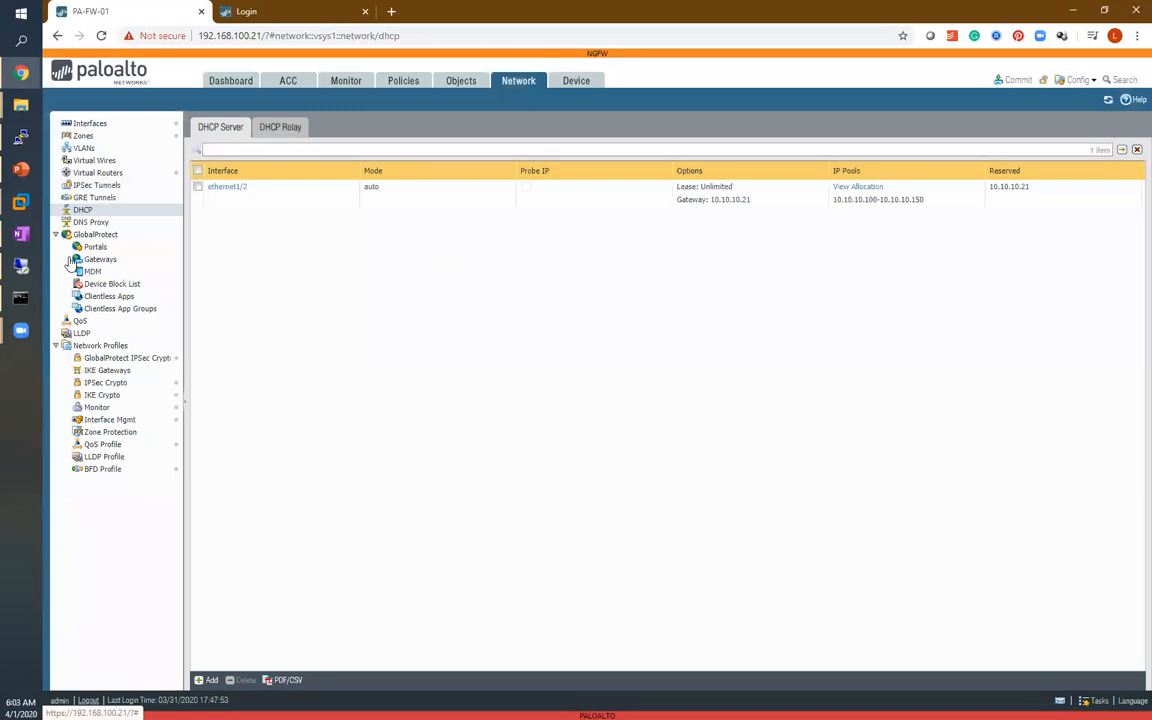
- Show the Ethernet interfaces list and commit the DHCP configuration to the firewall
left_click(90, 123)
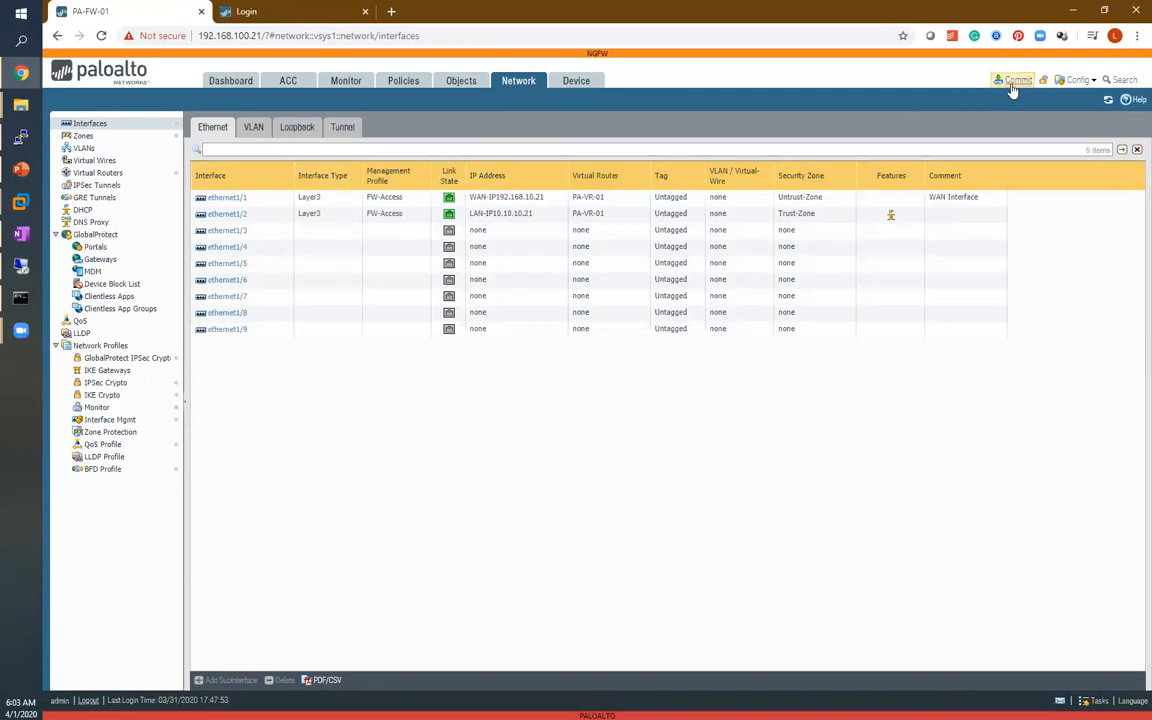
left_click(1014, 80)
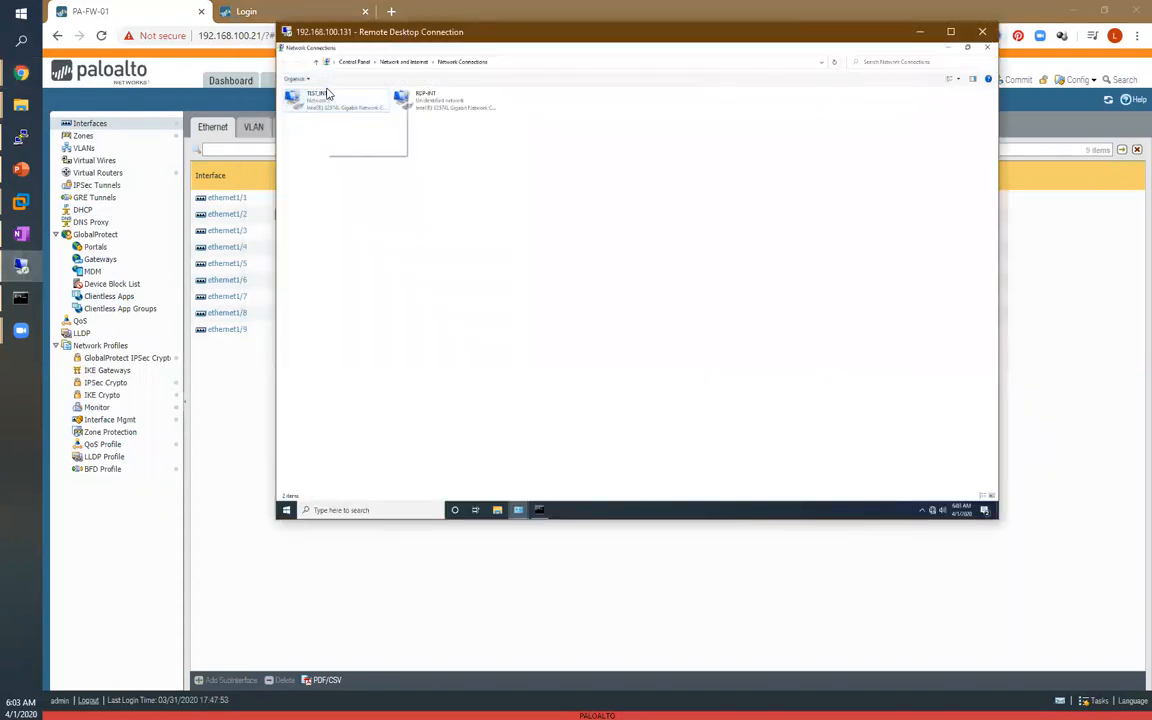
- Enable the disabled TEST_INT network adapter on the test PC
right_click(317, 99)
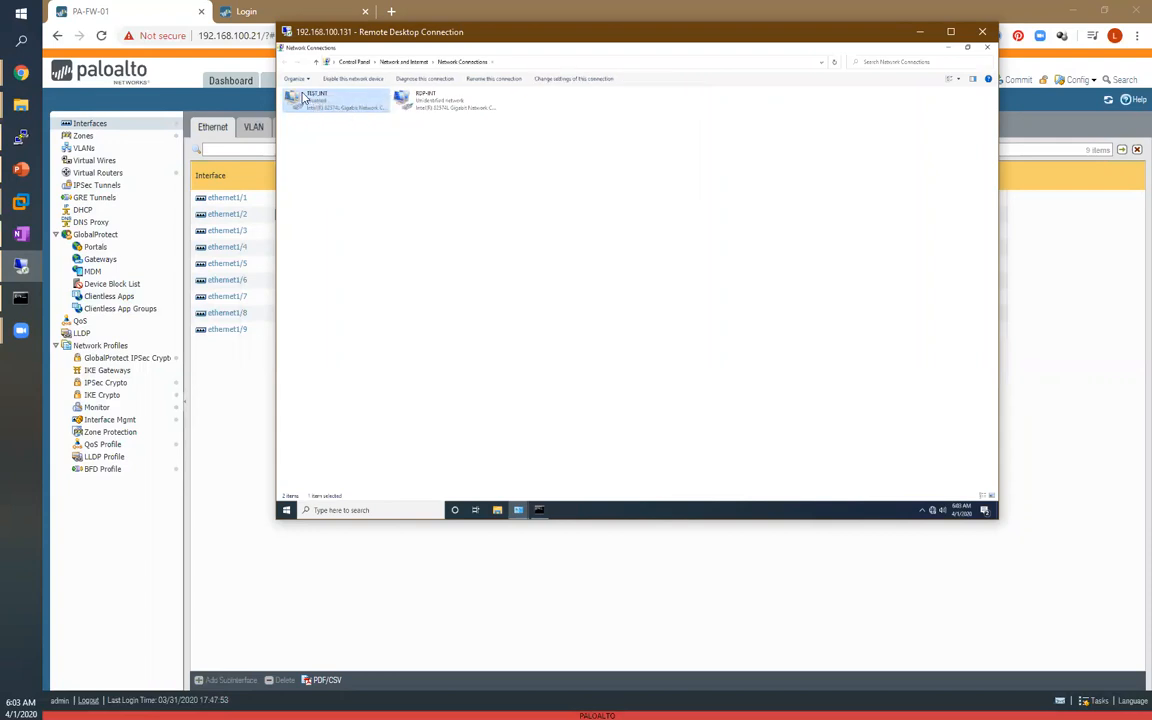
right_click(335, 100)
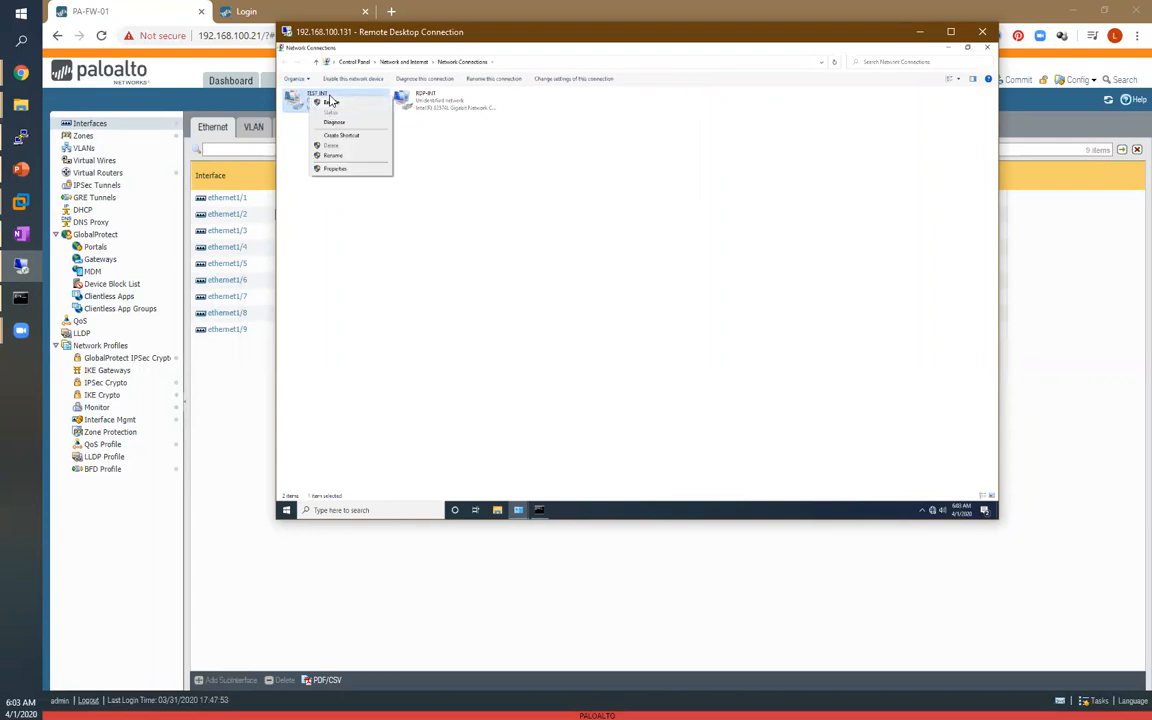
left_click(332, 102)
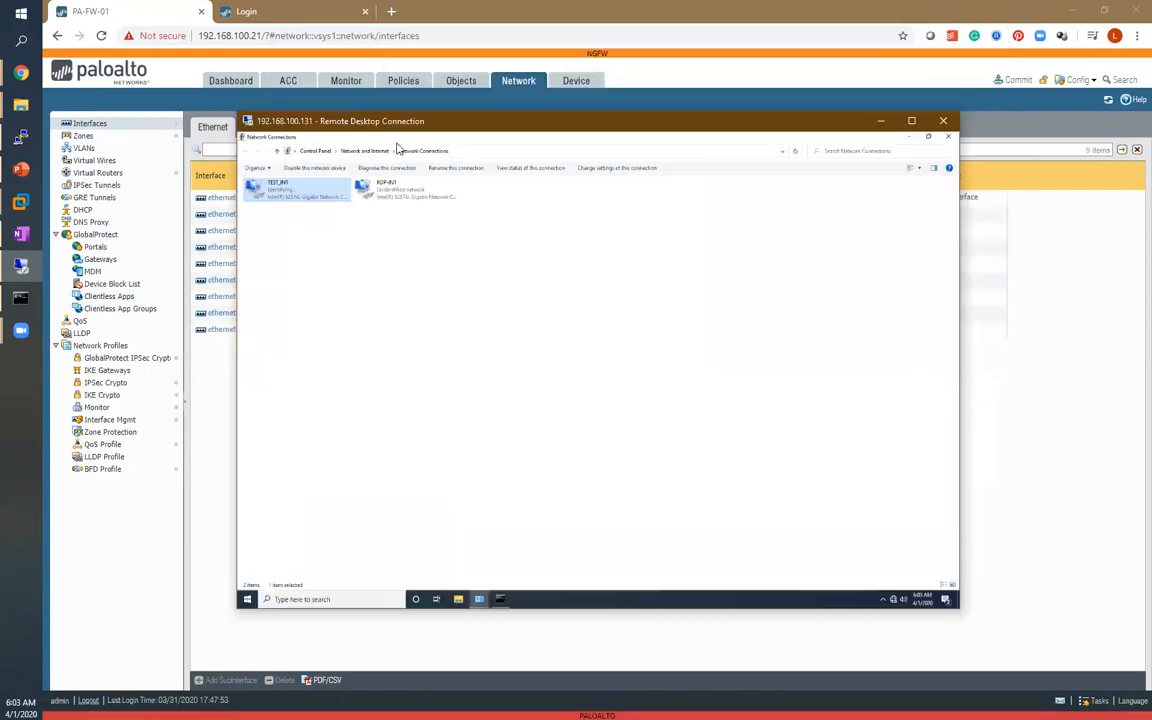
- Check TEST_INT's status details for lease 10.10.10.100 with gateway 10.10.10.21
right_click(297, 188)
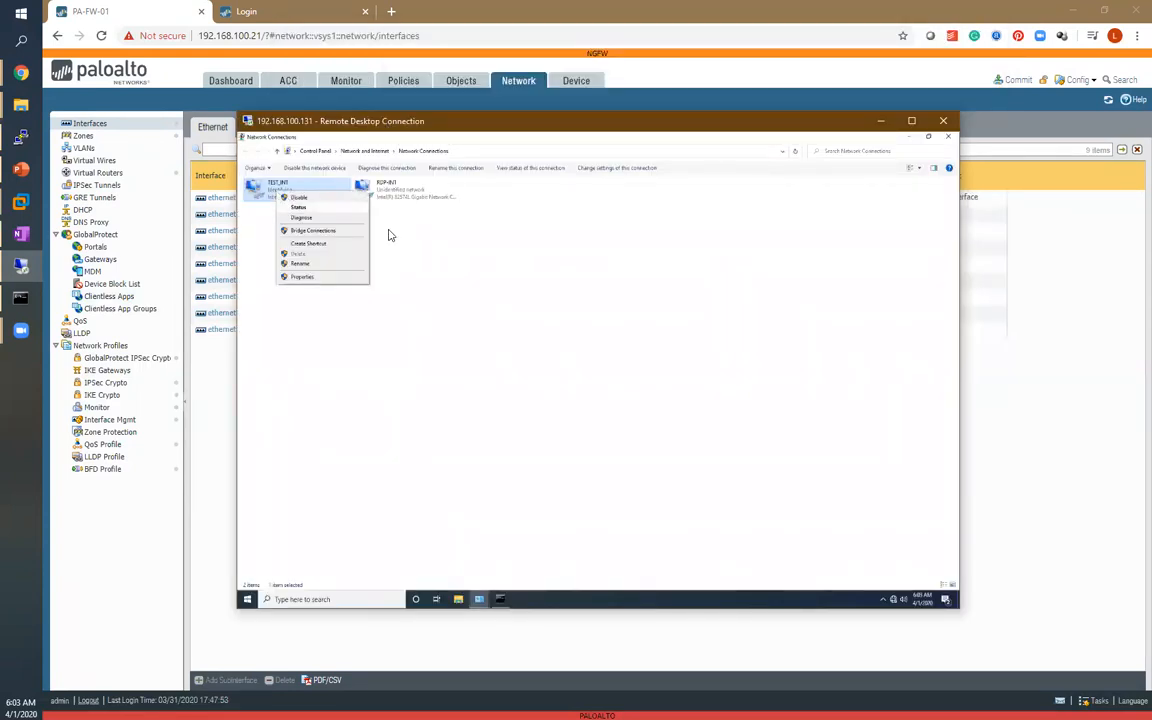
left_click(299, 197)
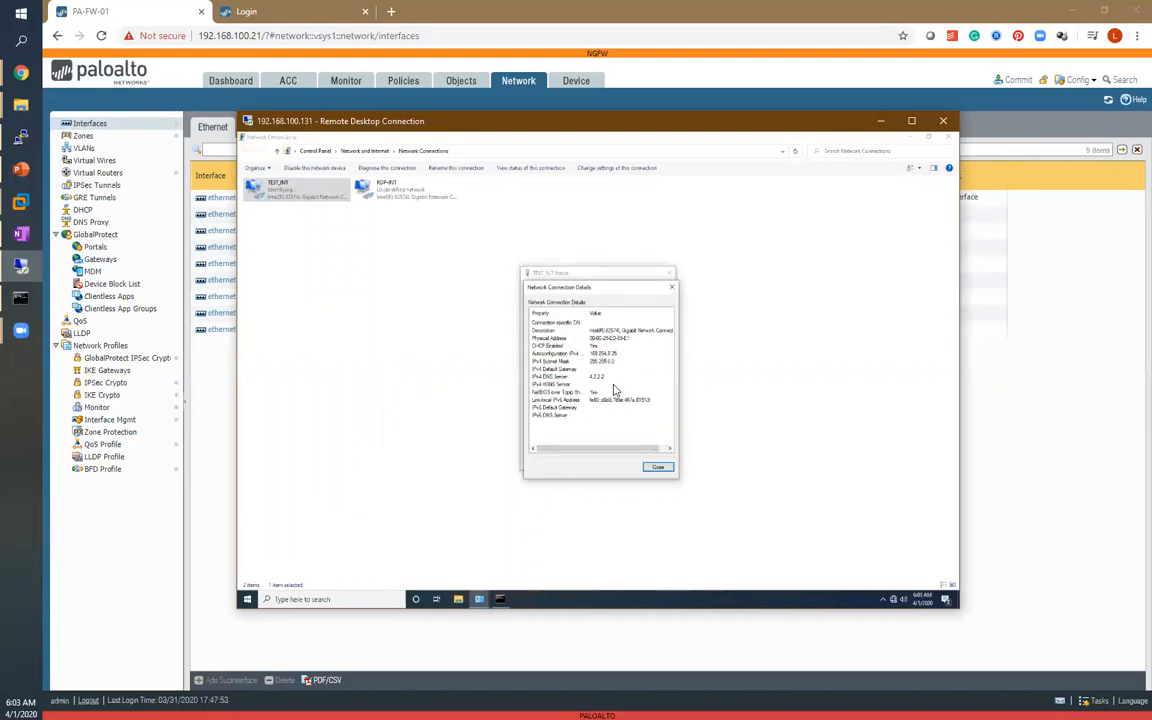
mouse_move(595, 370)
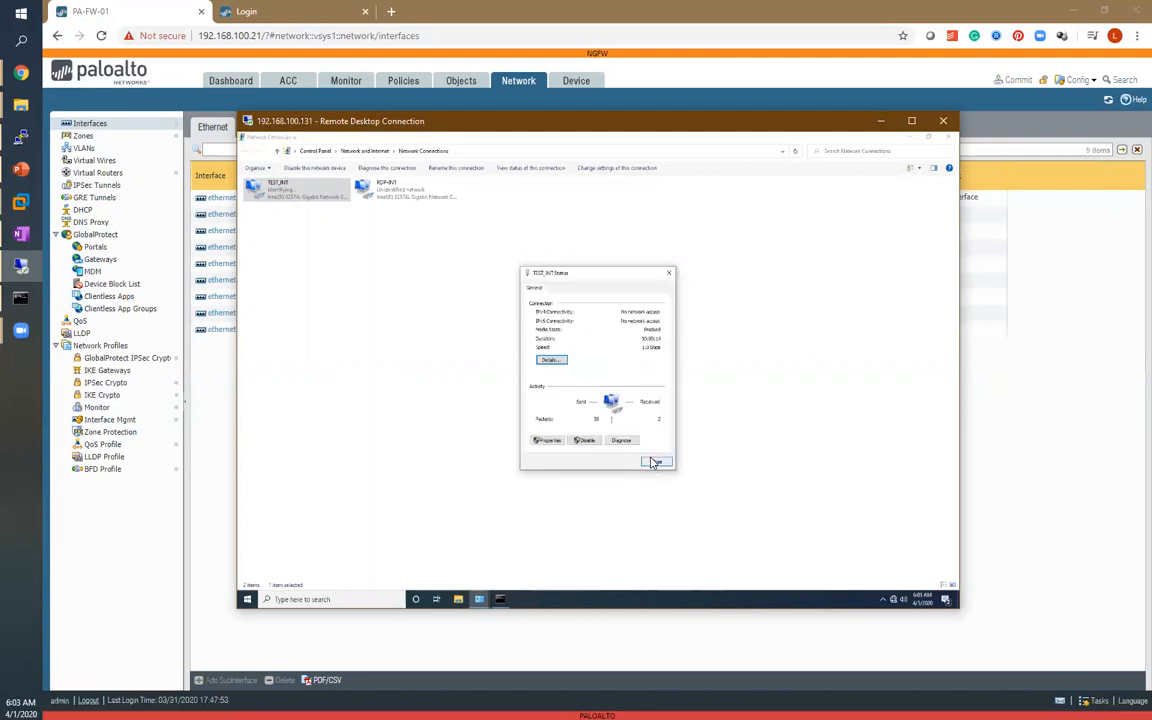
left_click(657, 462)
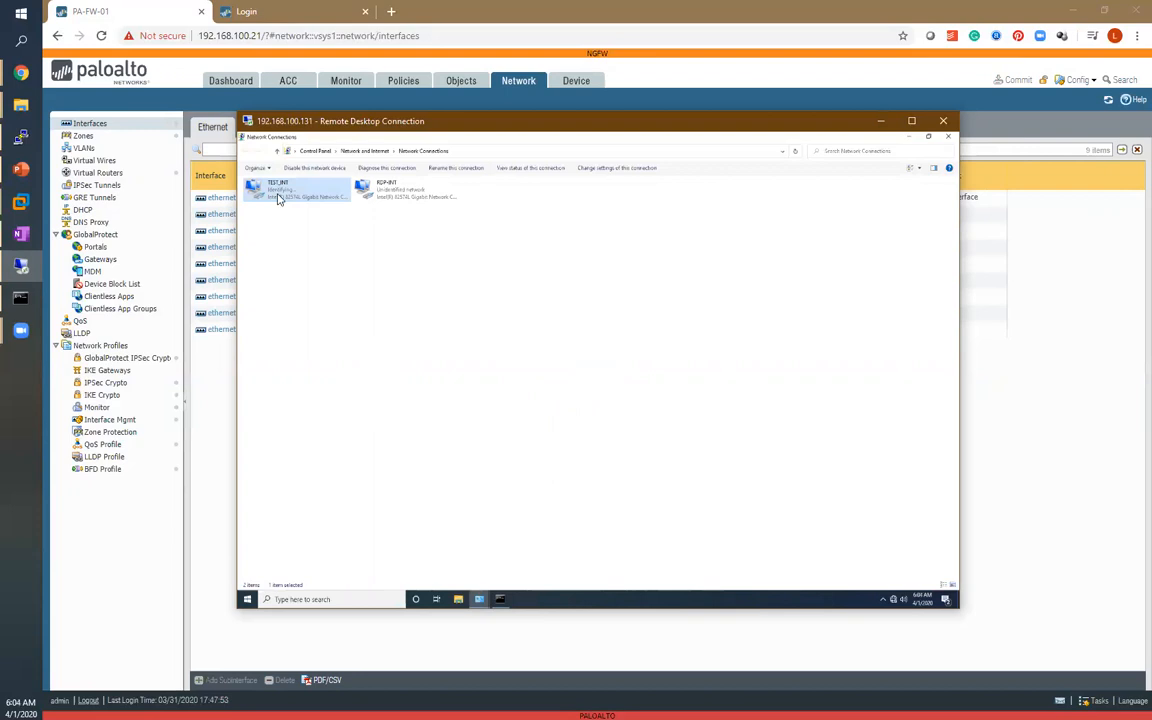
double_click(300, 190)
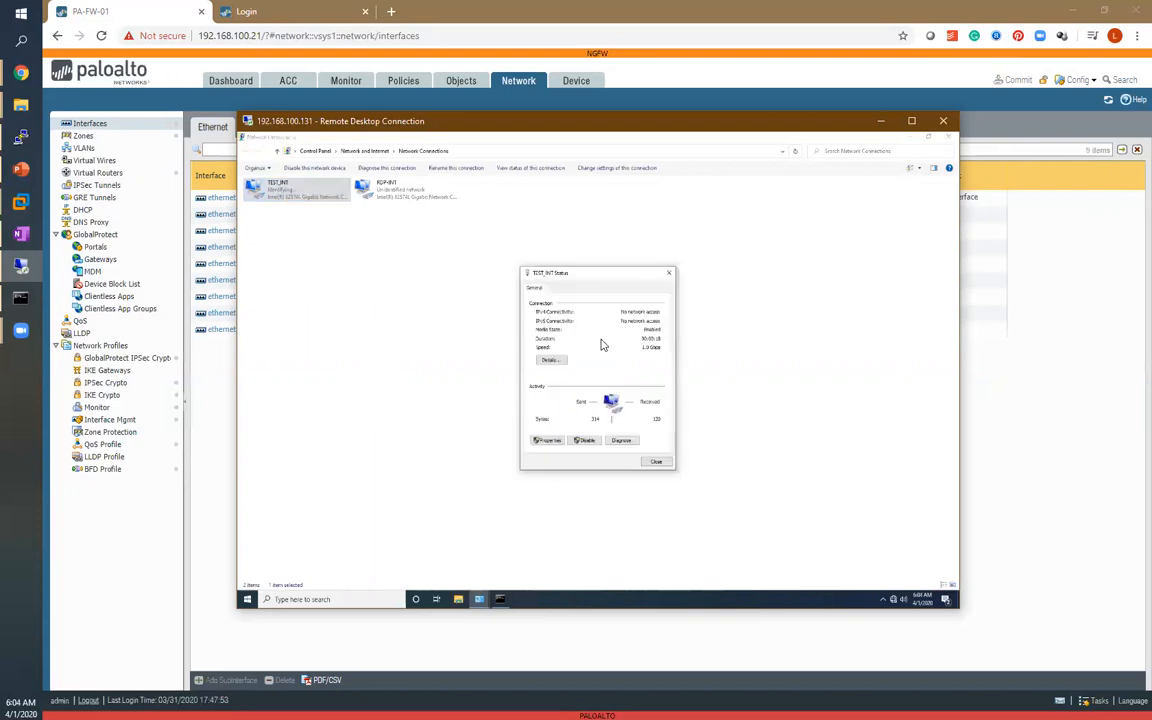
left_click(550, 360)
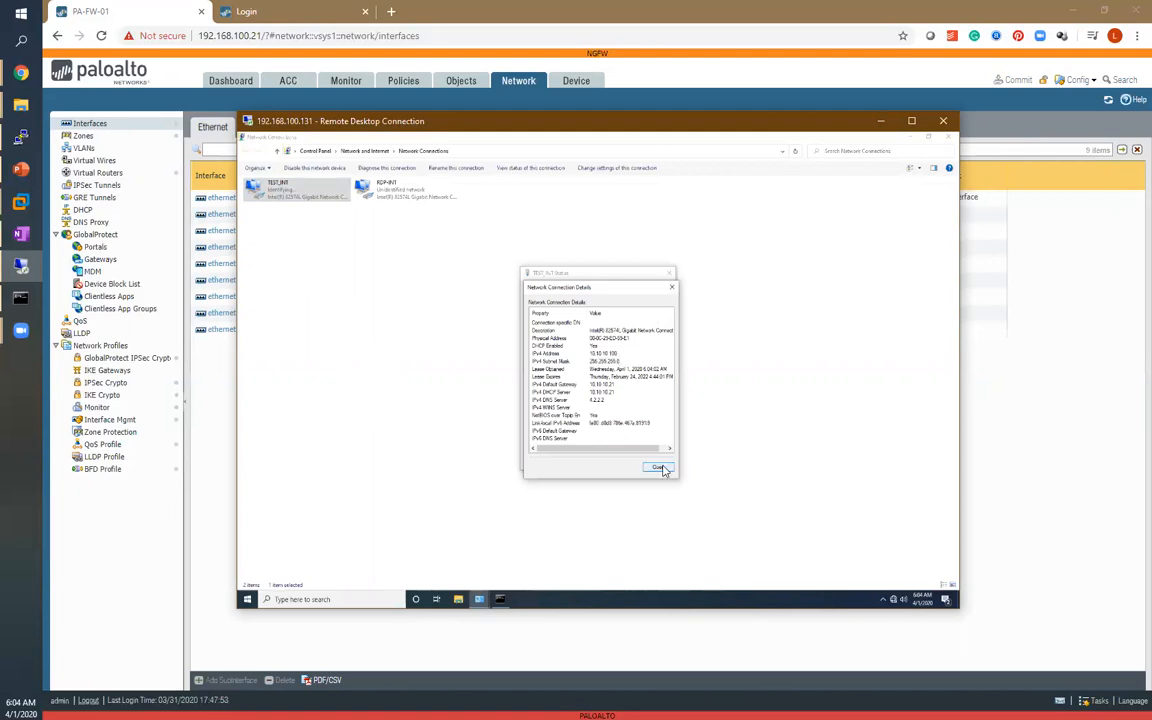
left_click(658, 468)
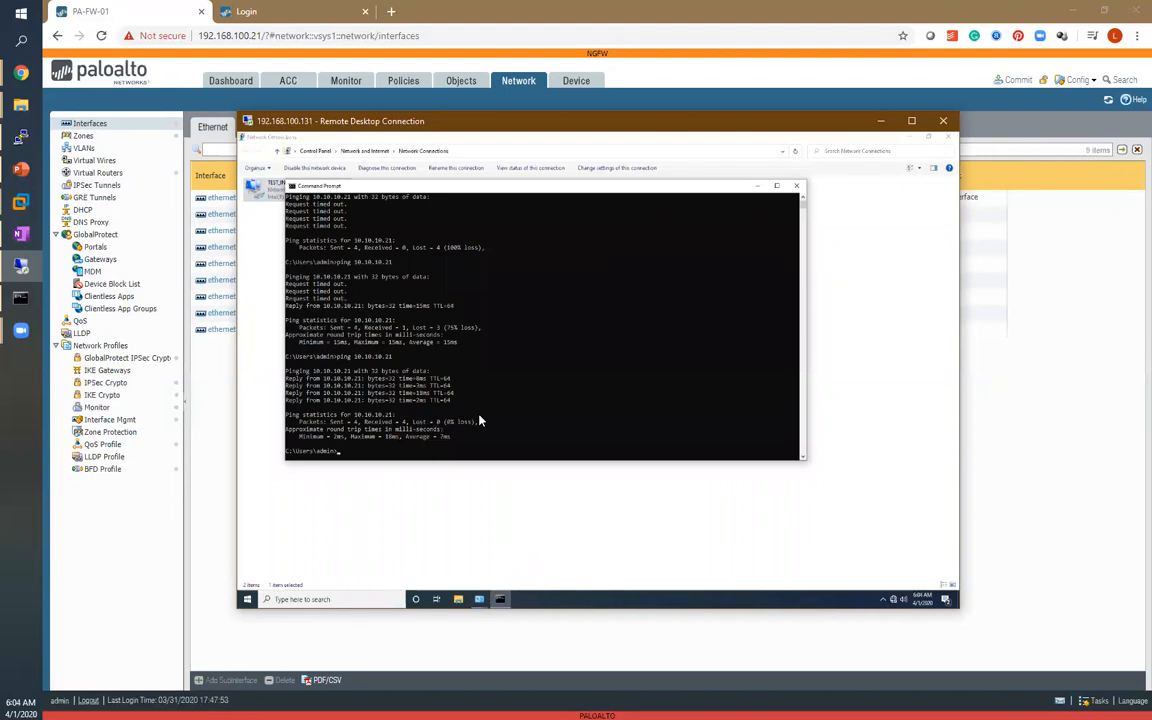
- Run ipconfig showing TEST_INT at 10.10.10.100, and ping the client from firewall 10.10.10.21
type("ipconfig")
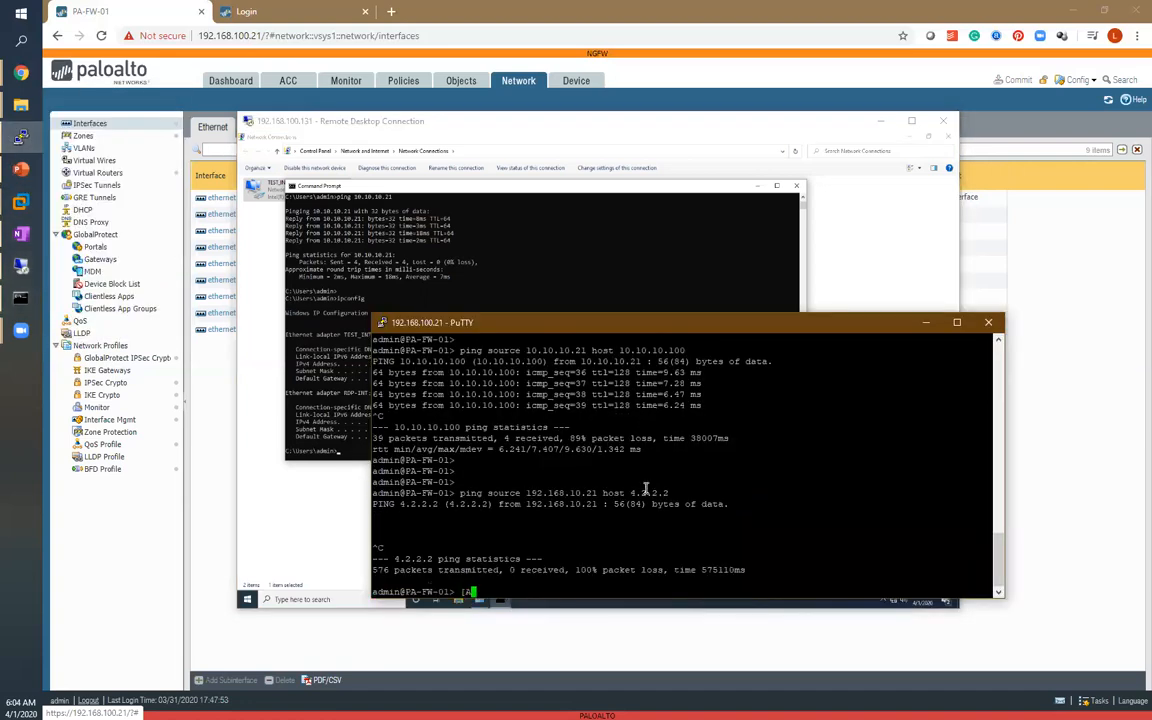
type("ping source 10.10.10.21 host 10.10.10.100")
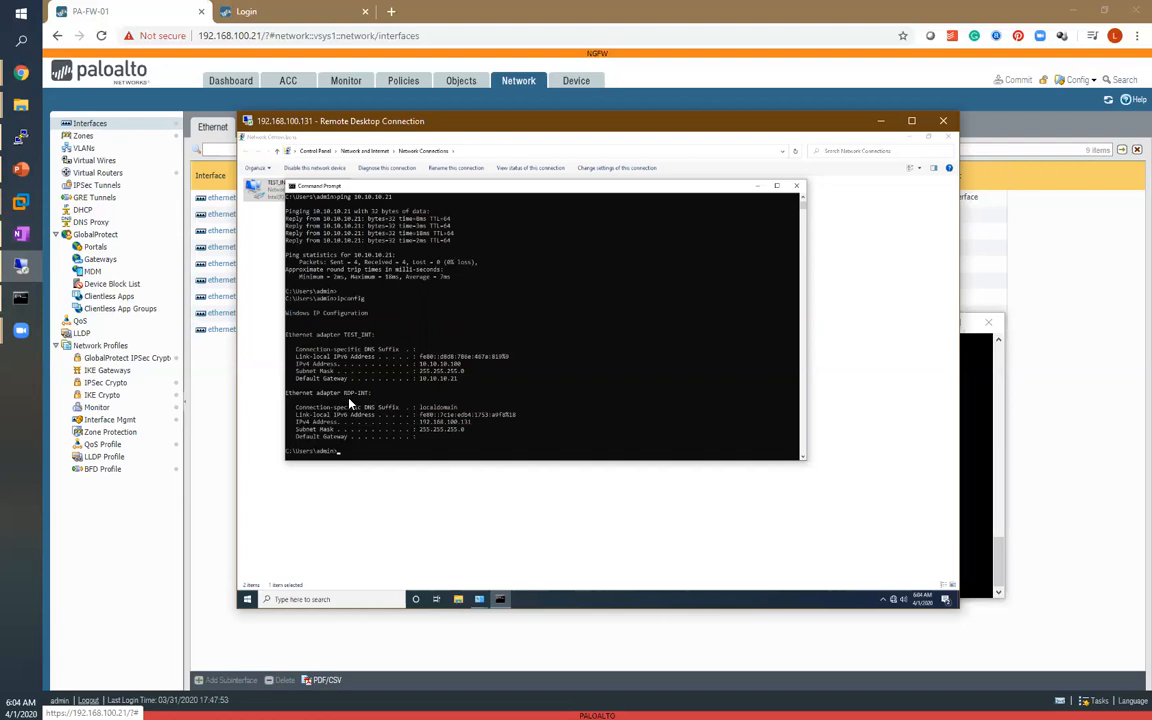
- Ping gateway 10.10.10.21 from the test PC, receiving four replies with 0% loss
type("ping 10.10.10.21")
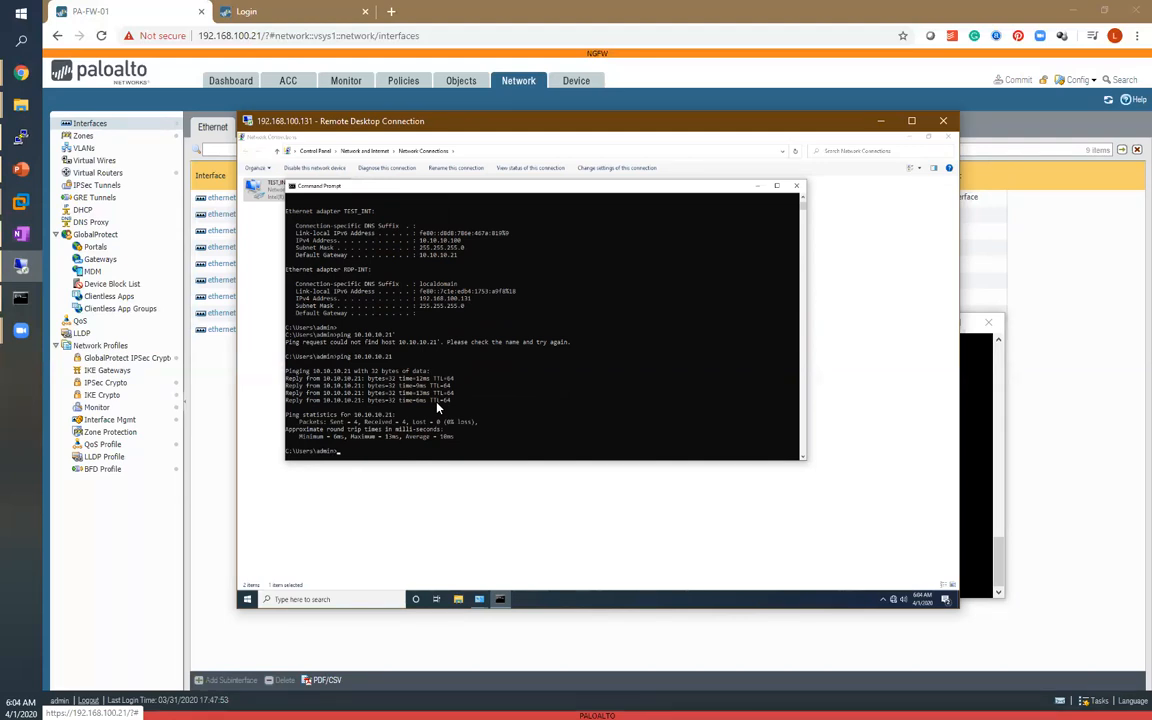
mouse_move(954, 419)
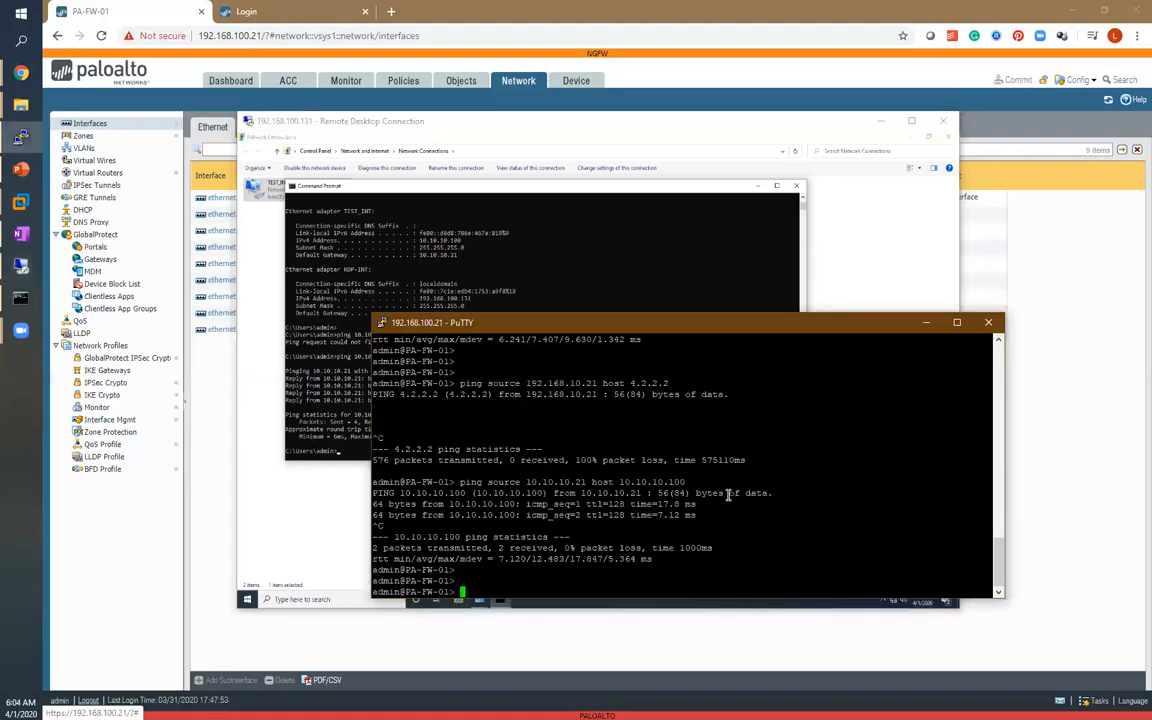
- Ping 4.2.2.2 from the firewall sourced at 192.168.10.21, with all packets lost
type("ping source 192.168.10.21 host 4.2.2.2")
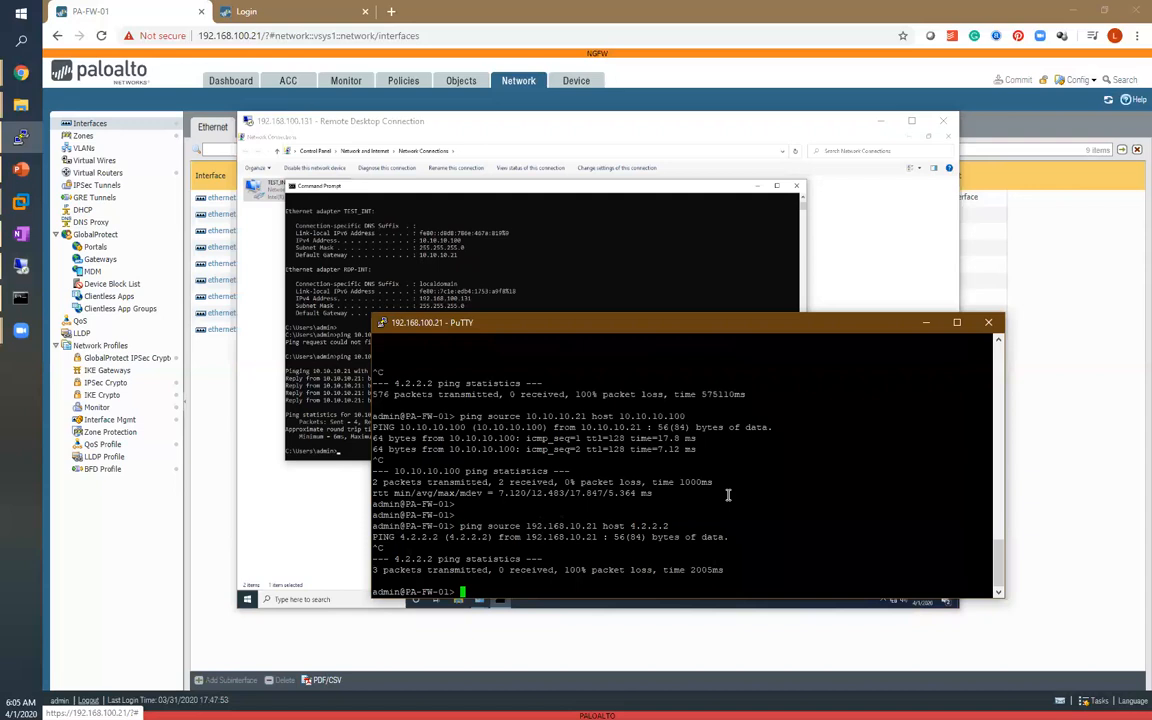
mouse_move(598, 689)
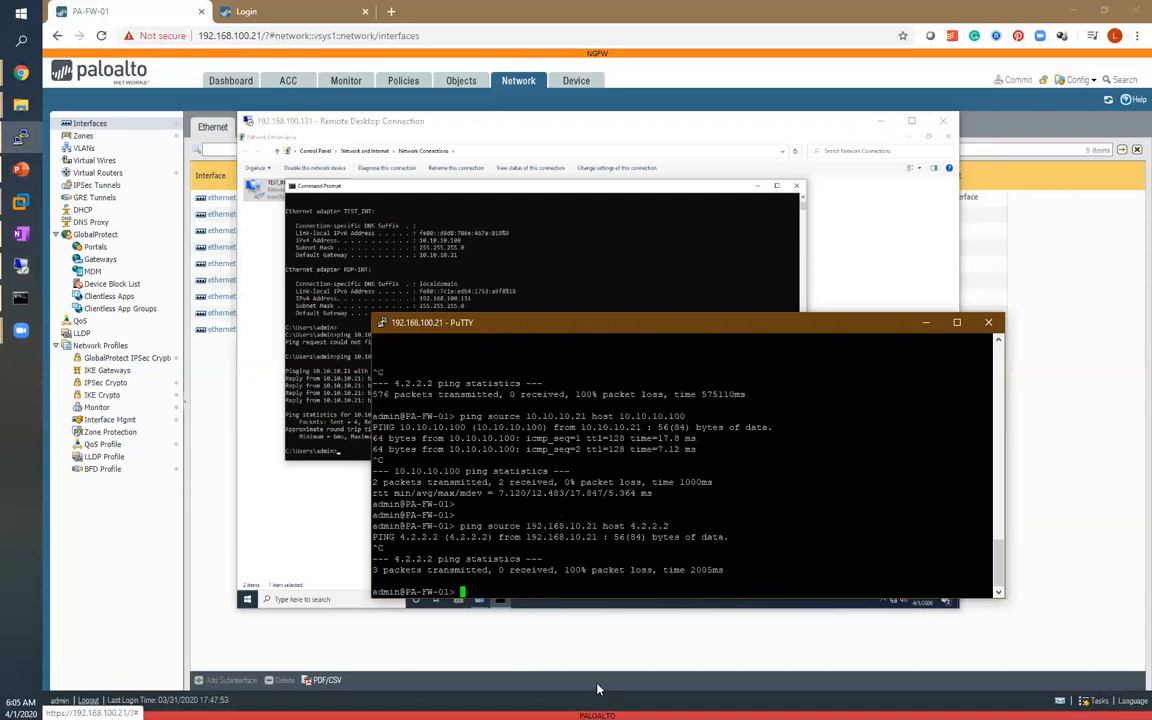